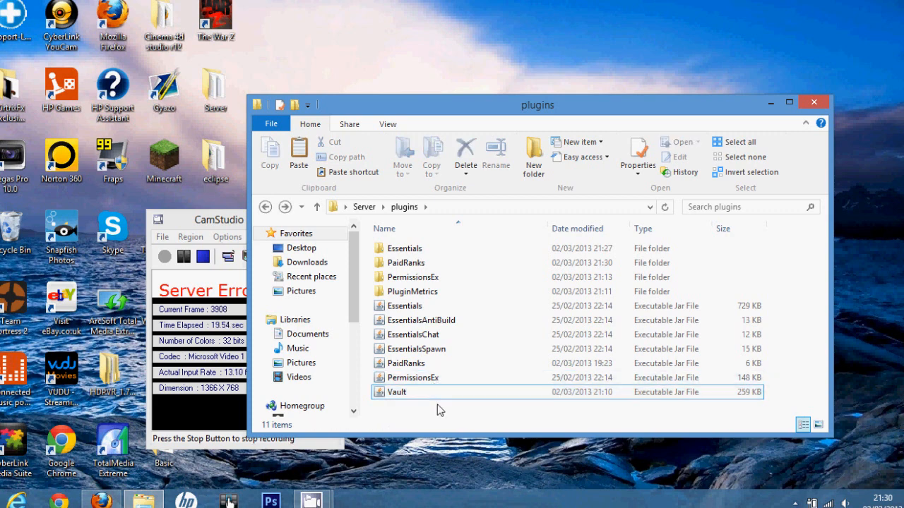
- Select the PaidRanks jar, then go up from plugins to the Server folder
{"action": "left_click", "coordinate": [406, 363]}
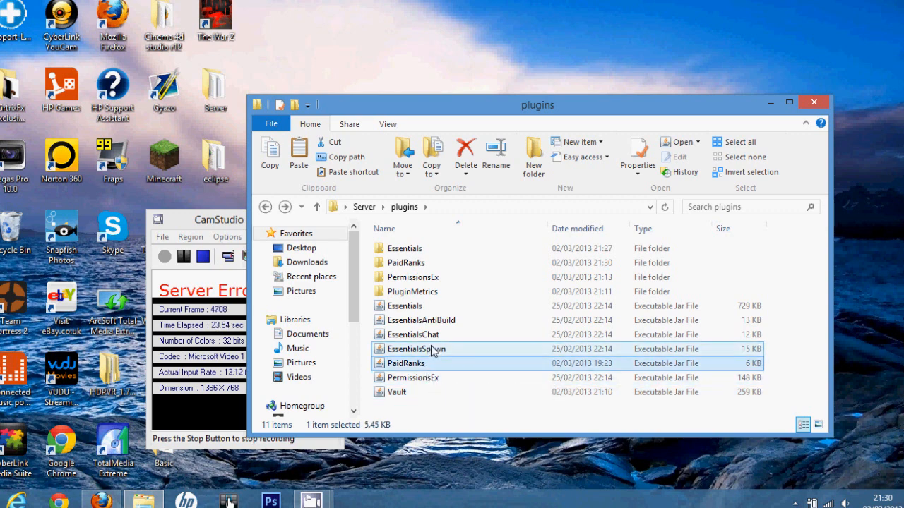
{"action": "left_click", "coordinate": [405, 305]}
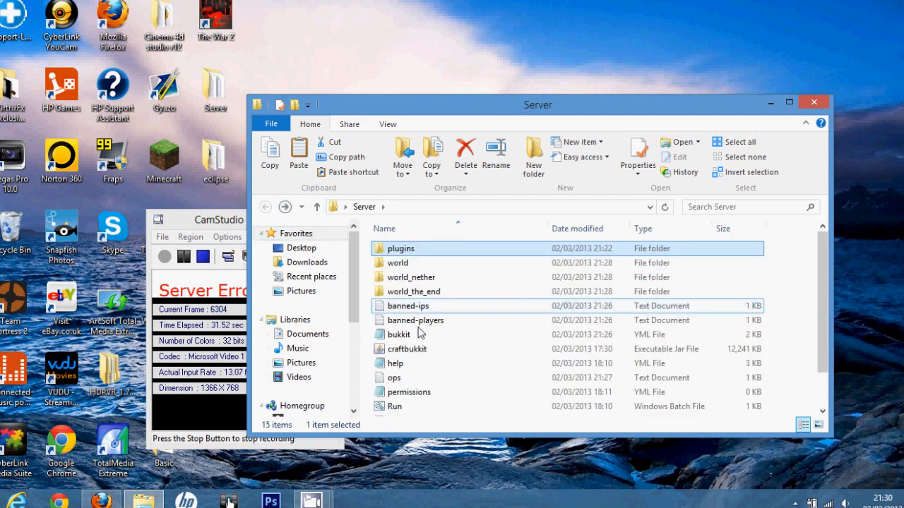
- Start the server with Run.bat and reopen the plugins folder
{"action": "double_click", "coordinate": [394, 406]}
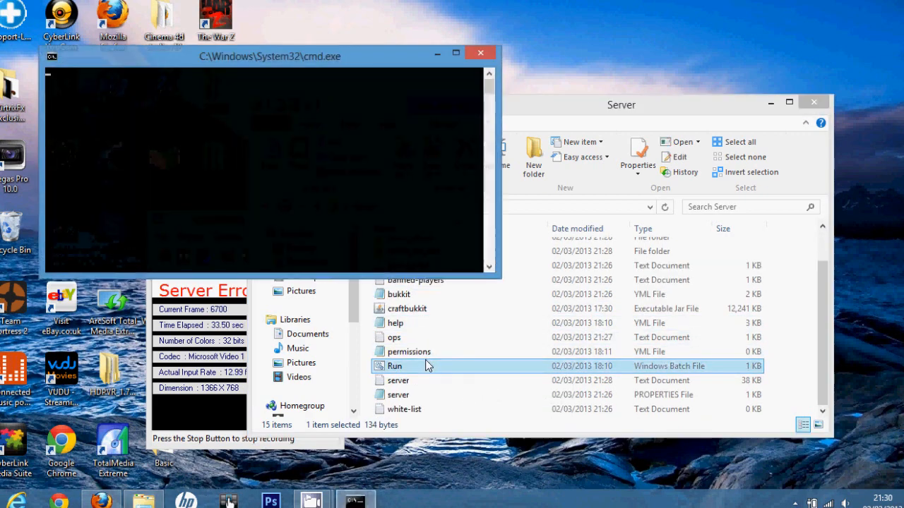
{"action": "double_click", "coordinate": [394, 365]}
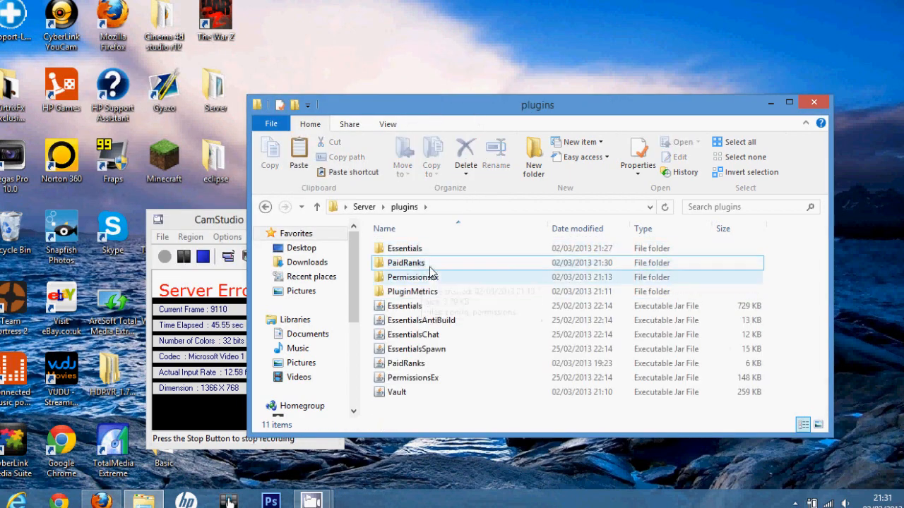
- Open rankprices.yml from the PaidRanks folder in Notepad
{"action": "double_click", "coordinate": [406, 263]}
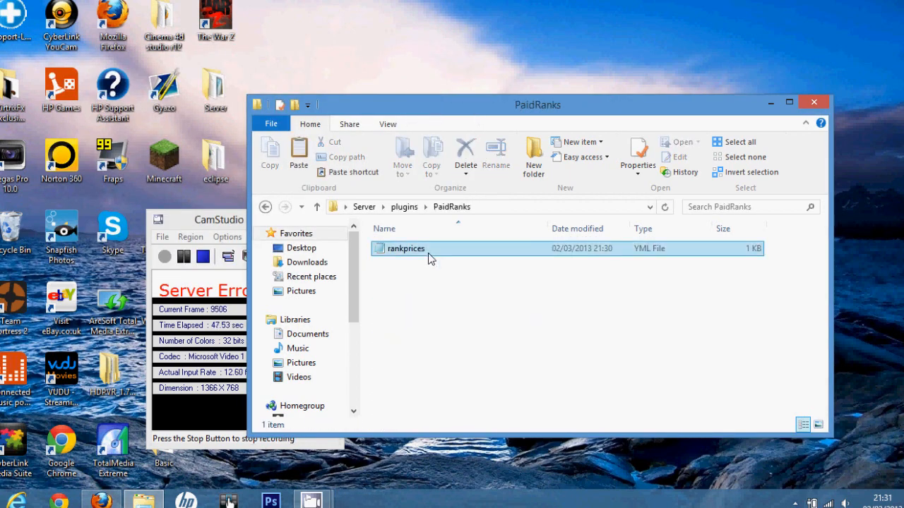
{"action": "double_click", "coordinate": [404, 248]}
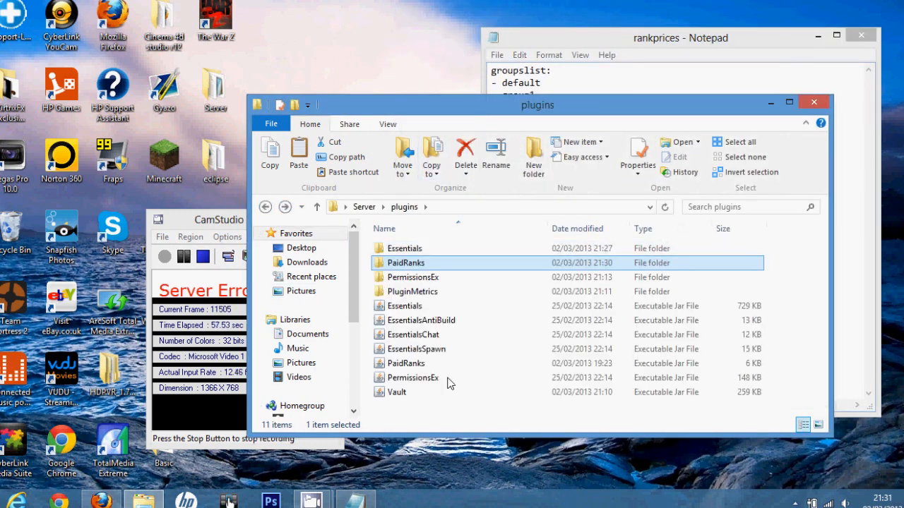
- Go into the PermissionsEx folder and try opening permissions.yml
{"action": "left_click", "coordinate": [406, 363]}
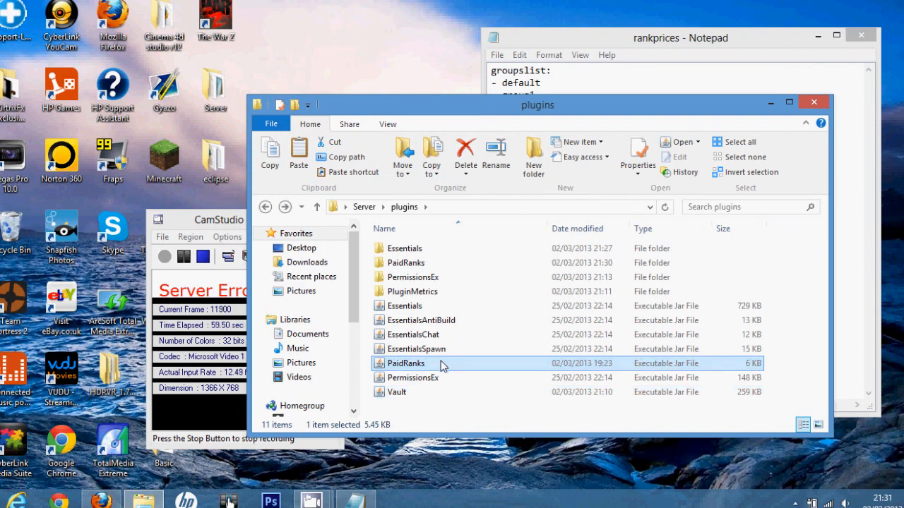
{"action": "mouse_move", "coordinate": [421, 277]}
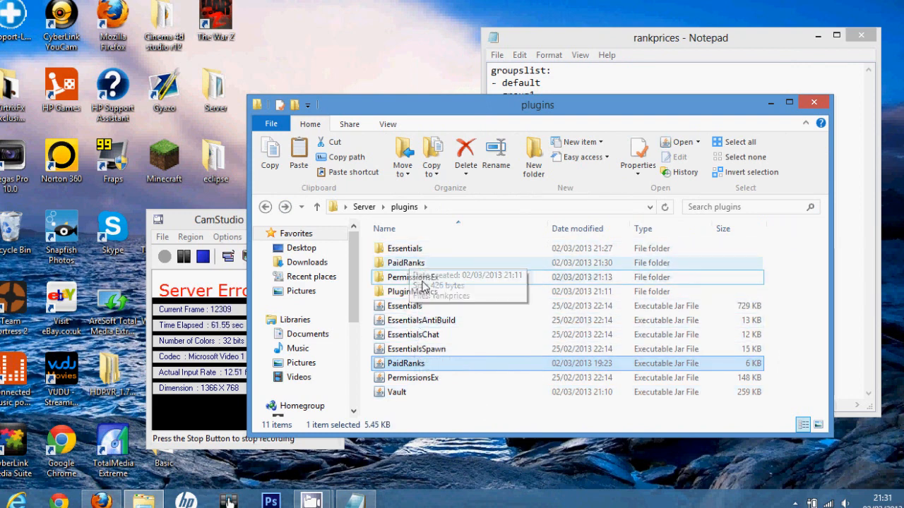
{"action": "double_click", "coordinate": [415, 277]}
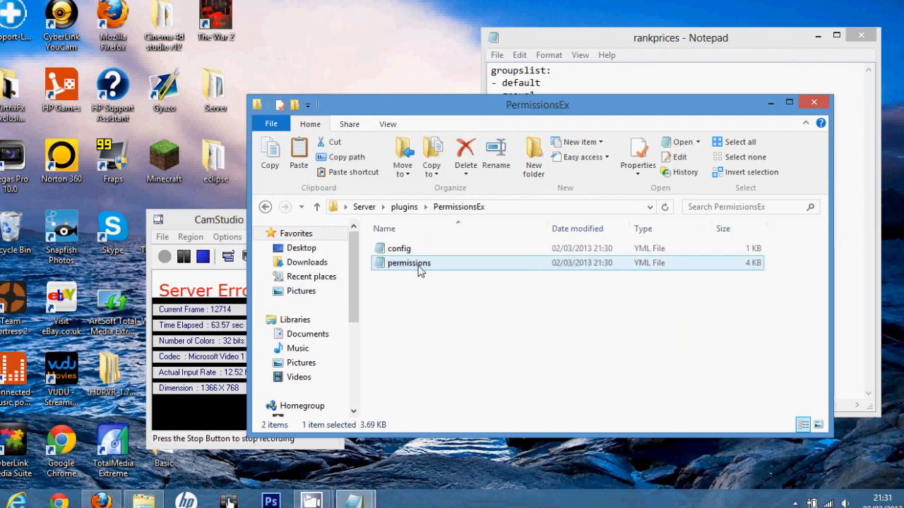
{"action": "double_click", "coordinate": [408, 263]}
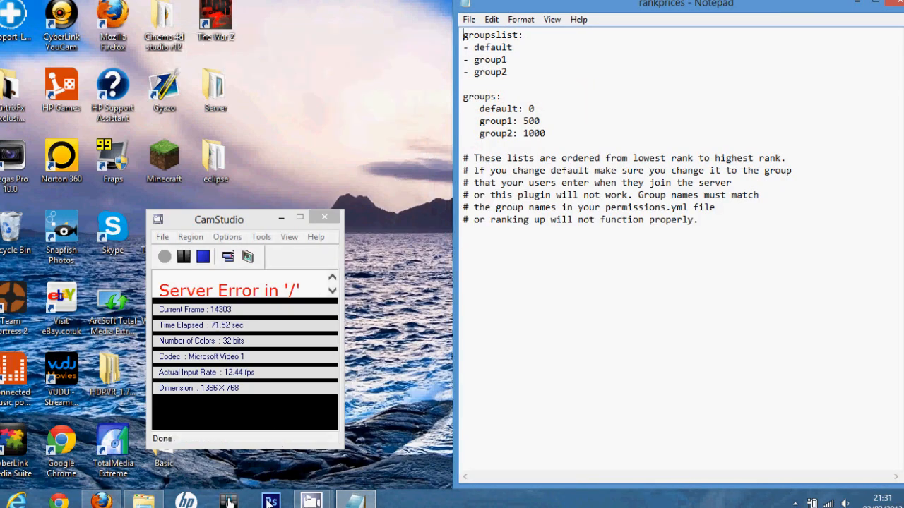
- Open permissions.yml with Notepad++ and scroll through its group names
{"action": "right_click", "coordinate": [526, 262]}
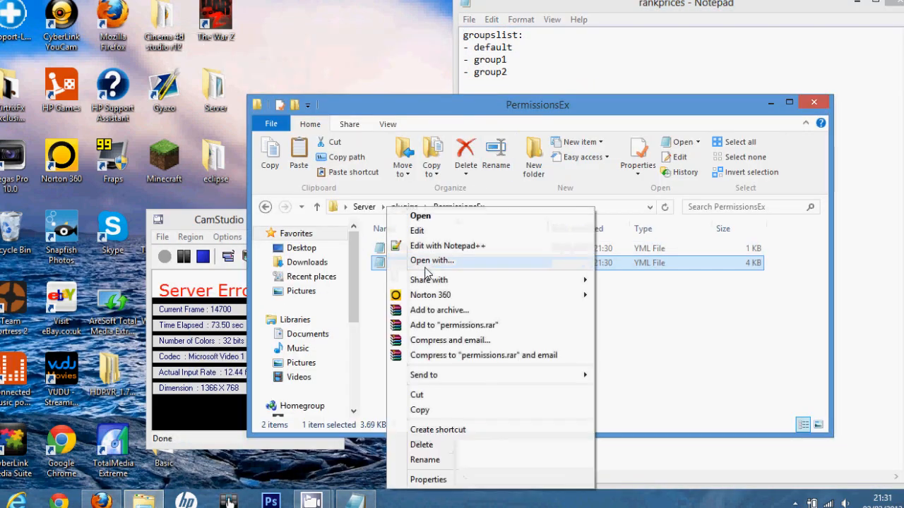
{"action": "left_click", "coordinate": [448, 246]}
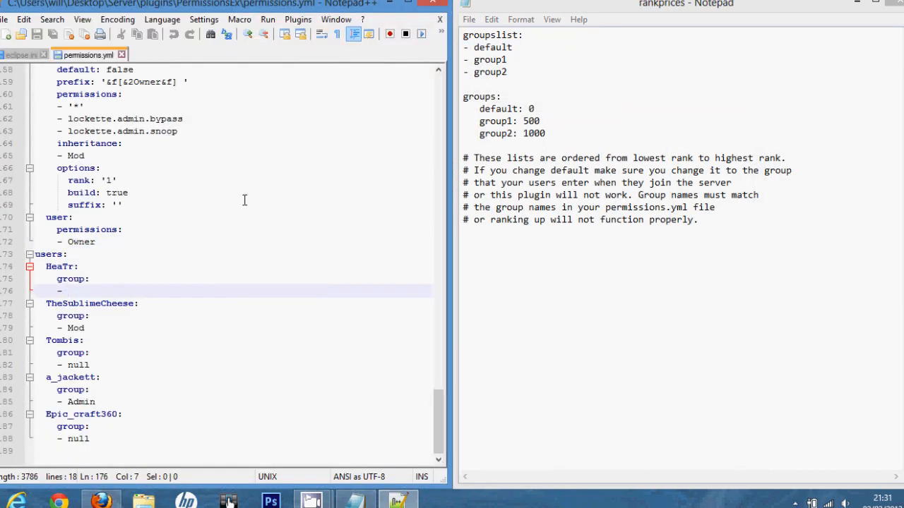
{"action": "left_click", "coordinate": [100, 168]}
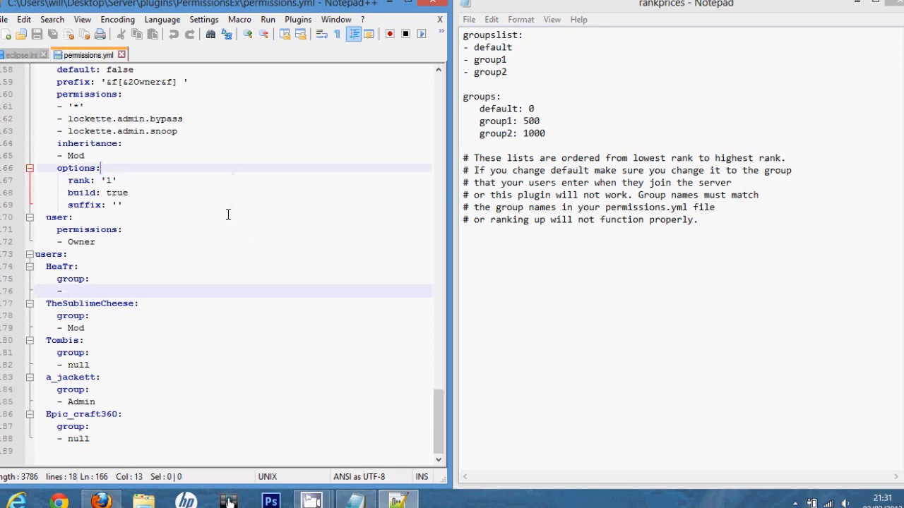
{"action": "scroll", "scroll_direction": "up", "scroll_amount": 3}
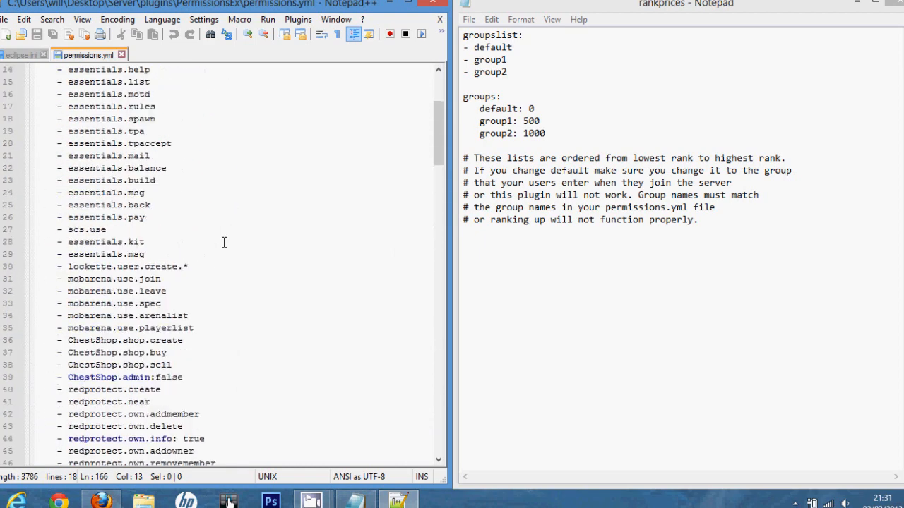
{"action": "scroll", "scroll_direction": "up", "scroll_amount": 3}
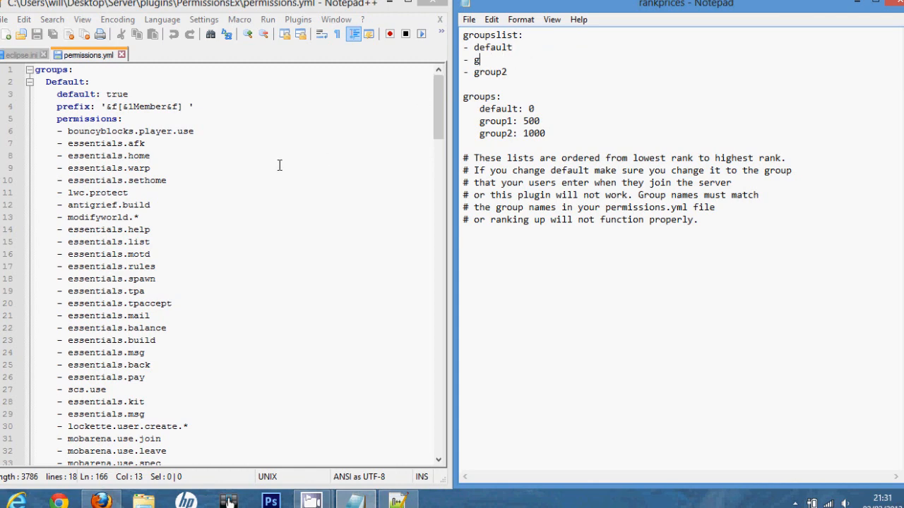
{"action": "scroll", "scroll_direction": "down", "scroll_amount": 3}
{"action": "type", "text": "P"}
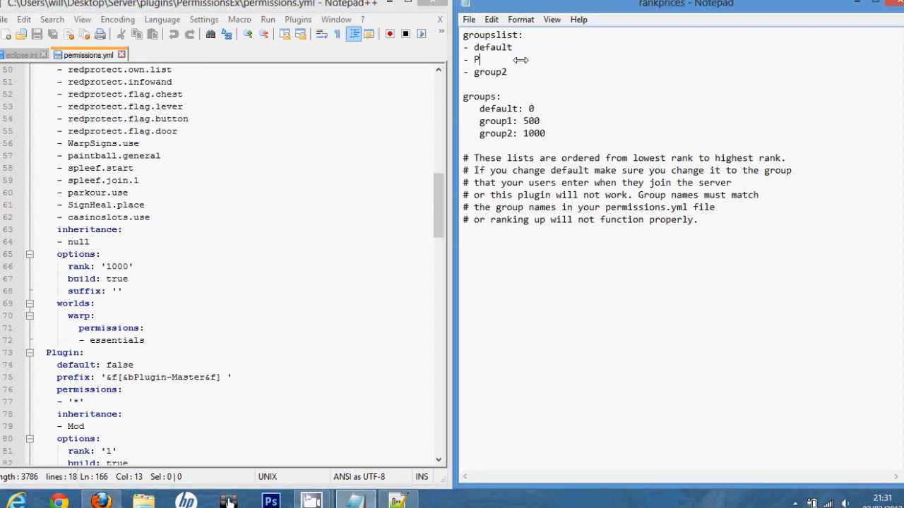
- Rename the groups list entries to Plugin, Mod and Super-Admin, then scroll to the priced groups
{"action": "type", "text": "lugin"}
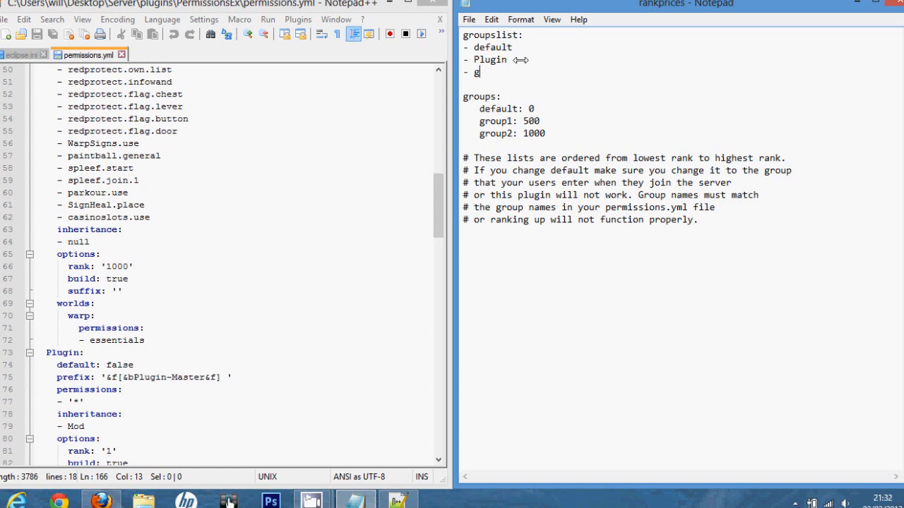
{"action": "type", "text": "od"}
{"action": "type", "text": "- Su"}
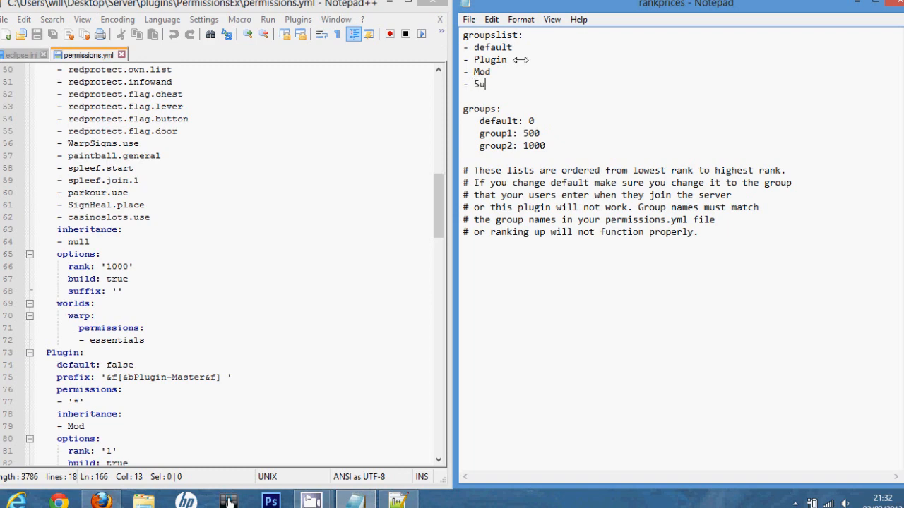
{"action": "type", "text": "per-Adm"}
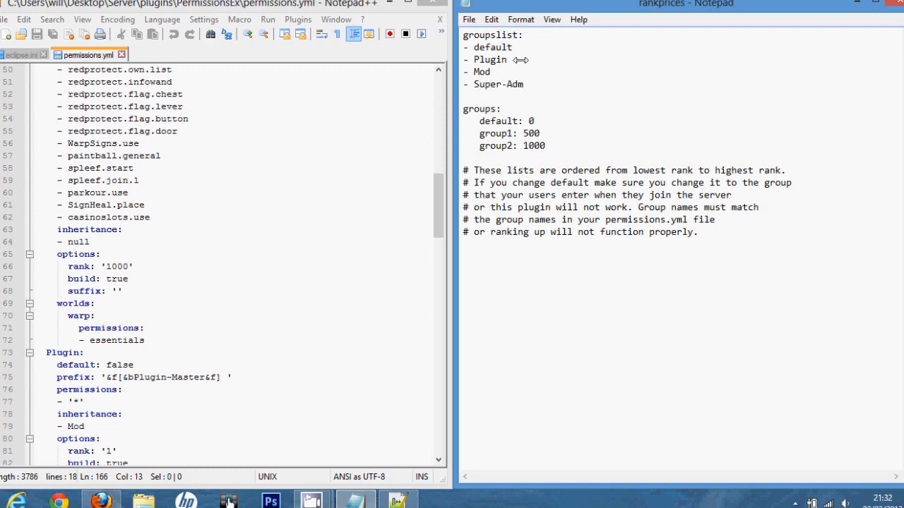
{"action": "scroll", "scroll_direction": "down", "scroll_amount": 3}
{"action": "type", "text": "P"}
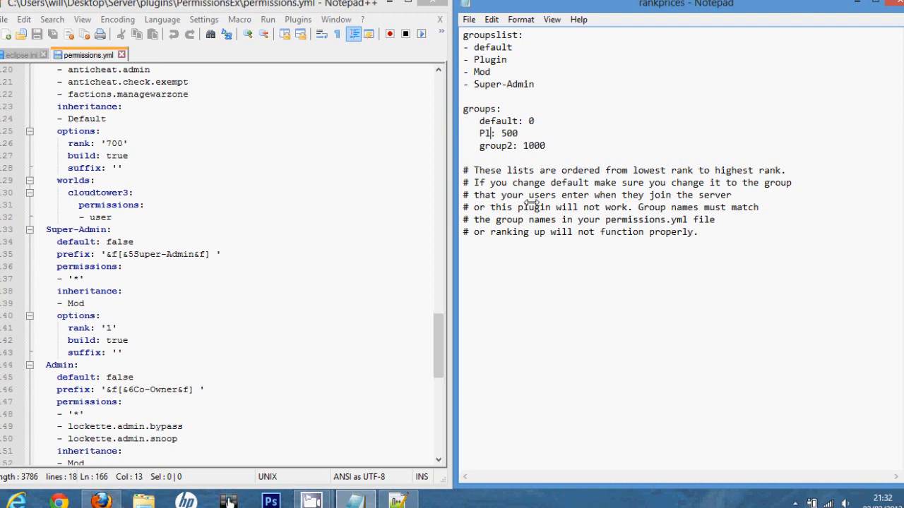
- Set group prices to Plugin 500, Mod 1000 and new Super-Admin 30000
{"action": "type", "text": "lugin"}
{"action": "left_click", "coordinate": [505, 145]}
{"action": "type", "text": "Mod"}
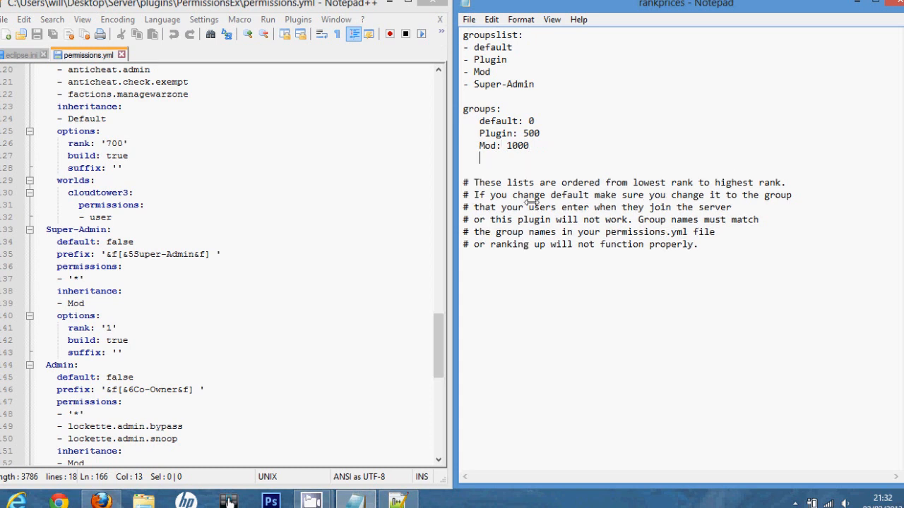
{"action": "type", "text": "Super-"}
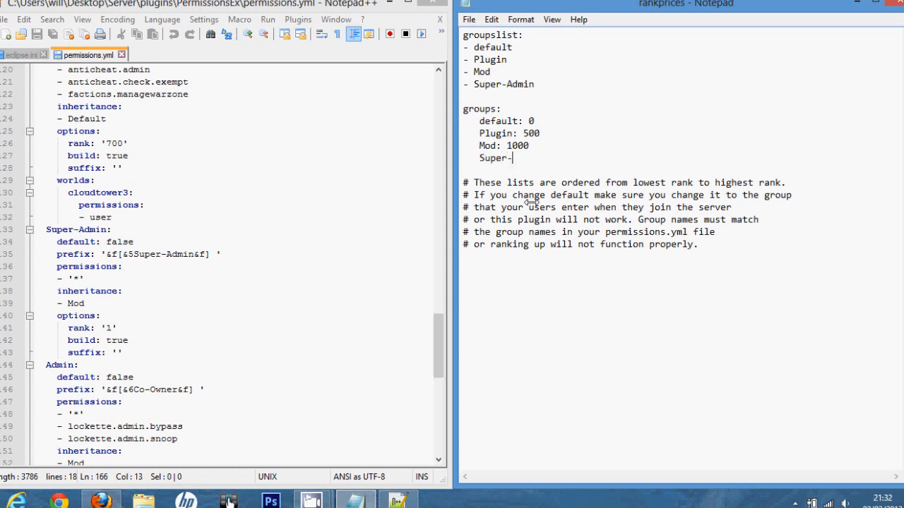
{"action": "type", "text": "Admin: 3"}
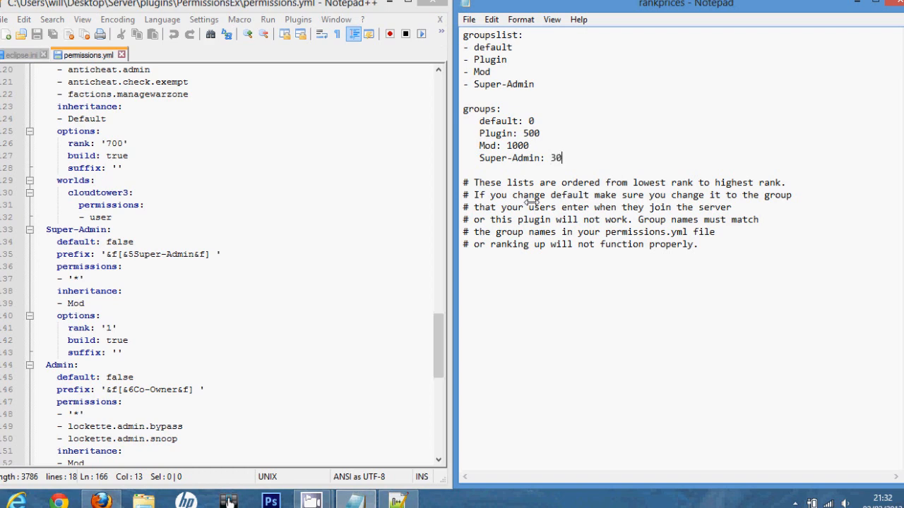
{"action": "type", "text": "000"}
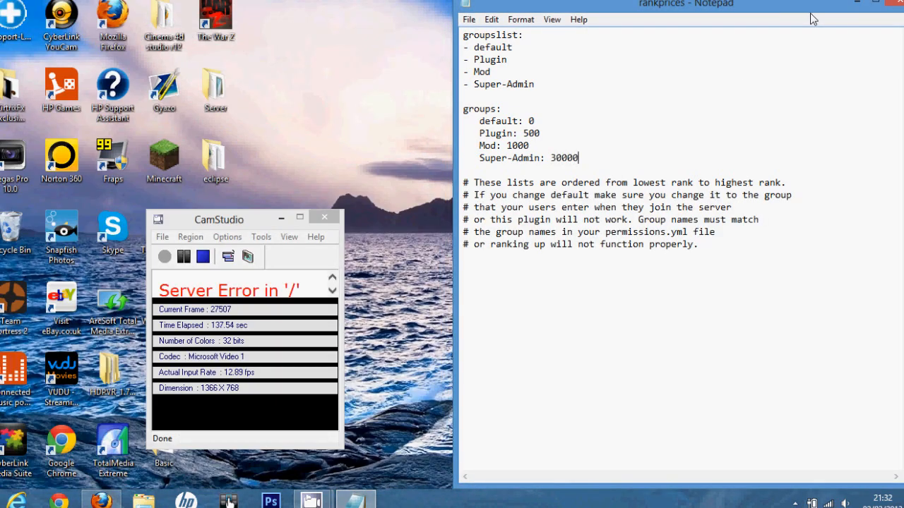
- Reopen the Server folder and start the server with Run.bat
{"action": "left_click", "coordinate": [468, 19]}
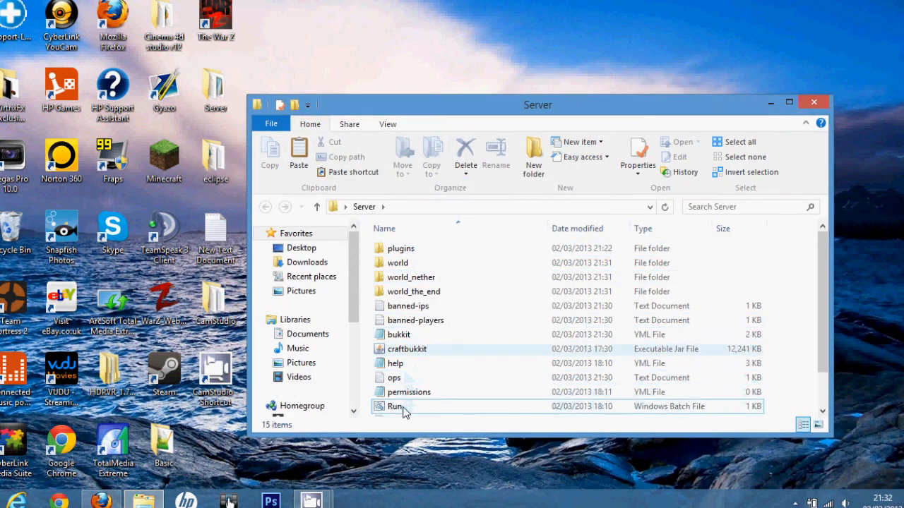
{"action": "double_click", "coordinate": [396, 406]}
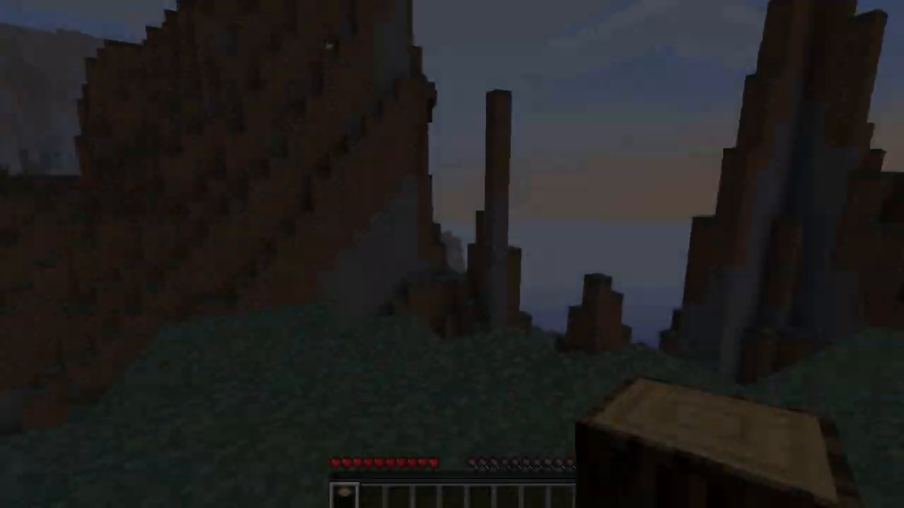
{"action": "mouse_move", "coordinate": [452, 254]}
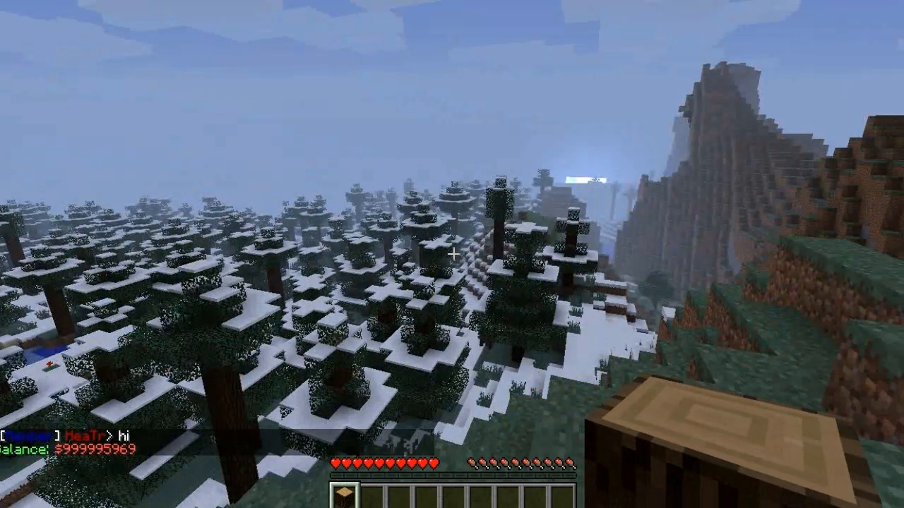
{"action": "mouse_move", "coordinate": [452, 254]}
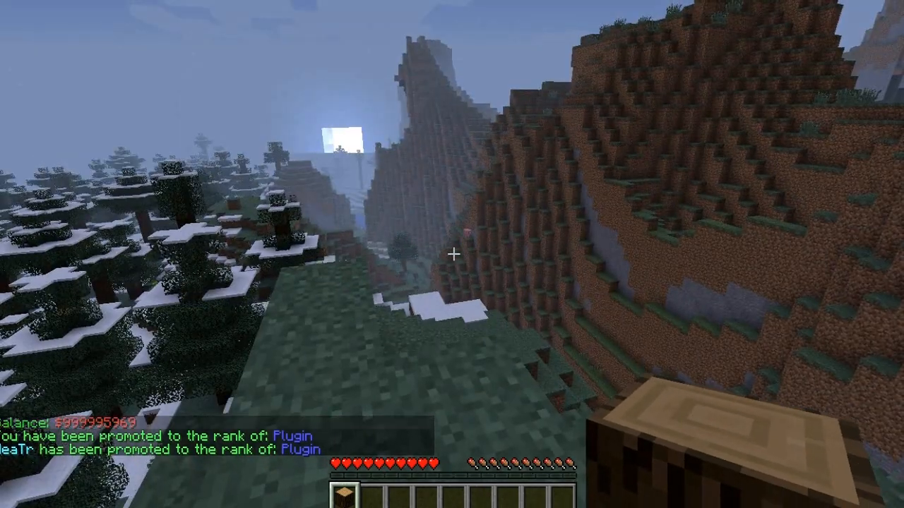
{"action": "mouse_move", "coordinate": [452, 254]}
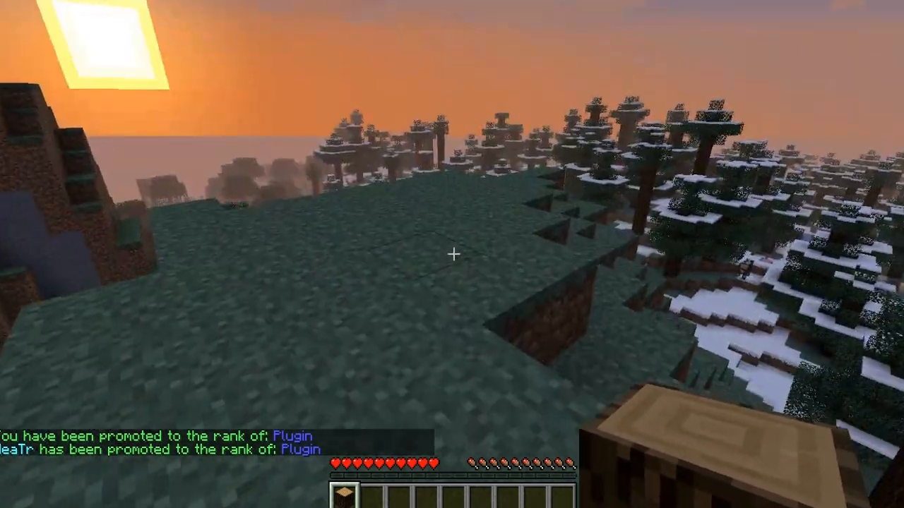
{"action": "mouse_move", "coordinate": [451, 254]}
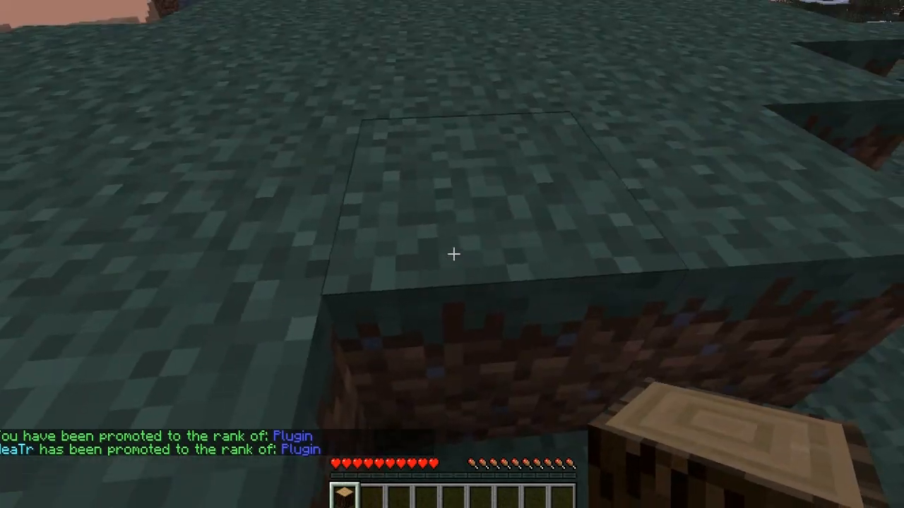
{"action": "mouse_move", "coordinate": [452, 254]}
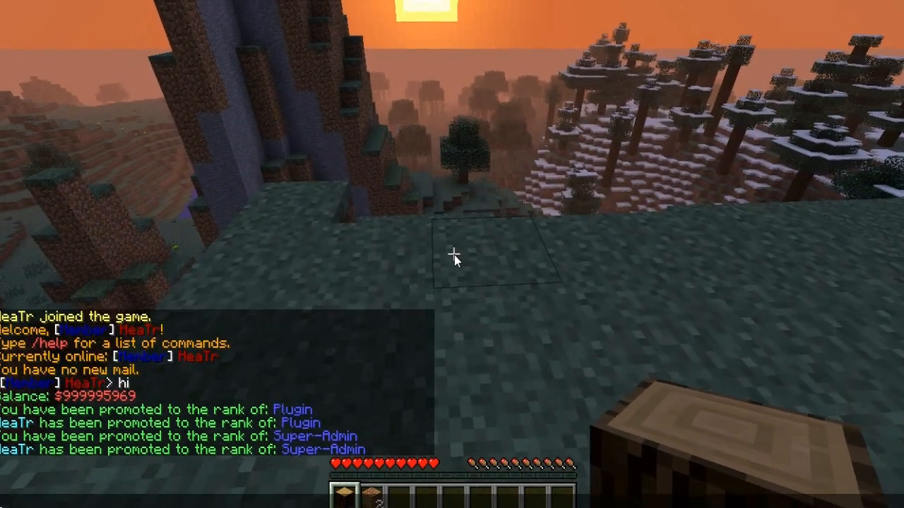
- Enter /rankup in chat to reach Plugin, then Super-Admin
{"action": "type", "text": "/rankup"}
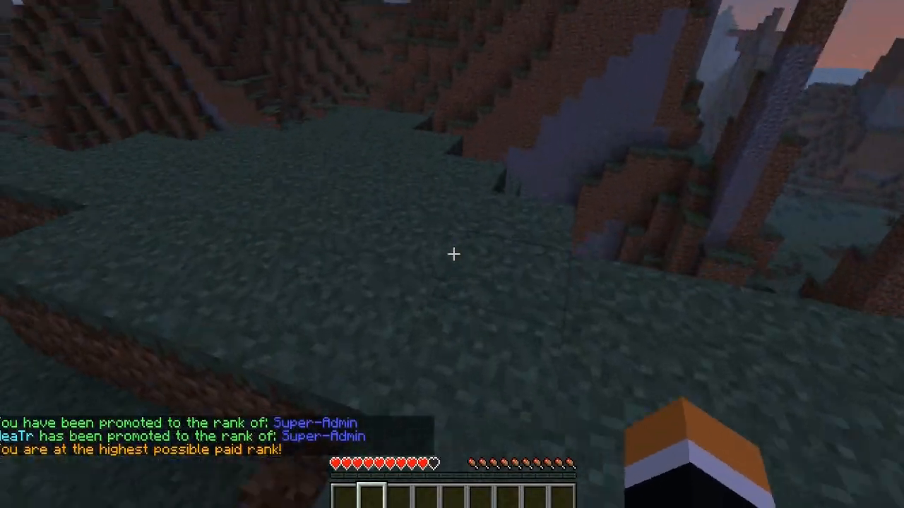
{"action": "mouse_move", "coordinate": [452, 255]}
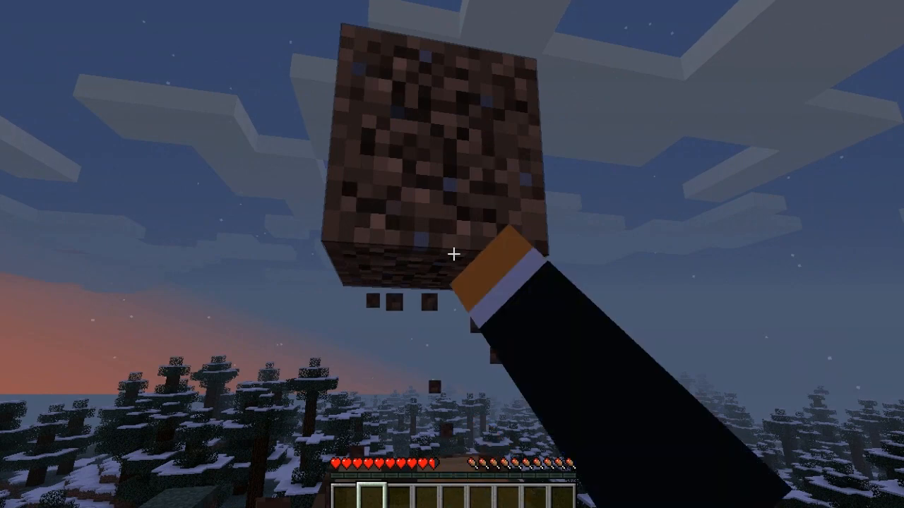
{"action": "mouse_move", "coordinate": [452, 254]}
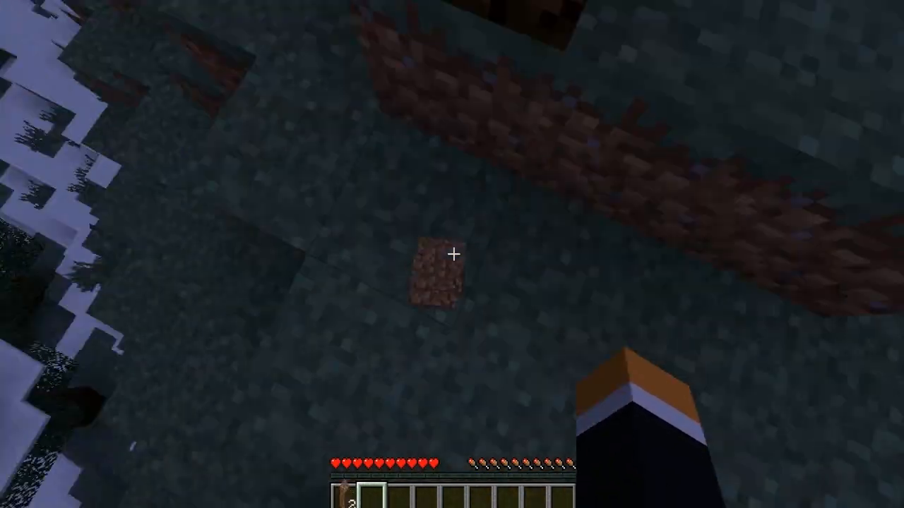
{"action": "mouse_move", "coordinate": [452, 254]}
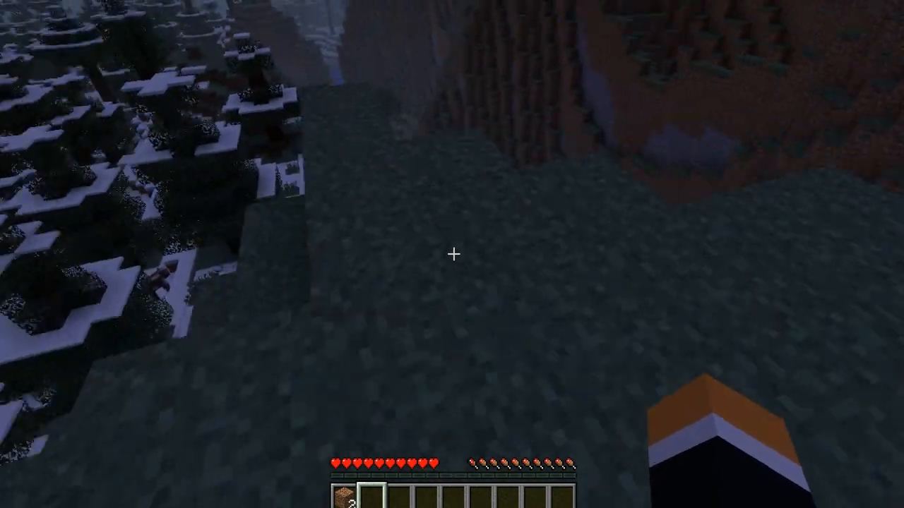
{"action": "mouse_move", "coordinate": [452, 255]}
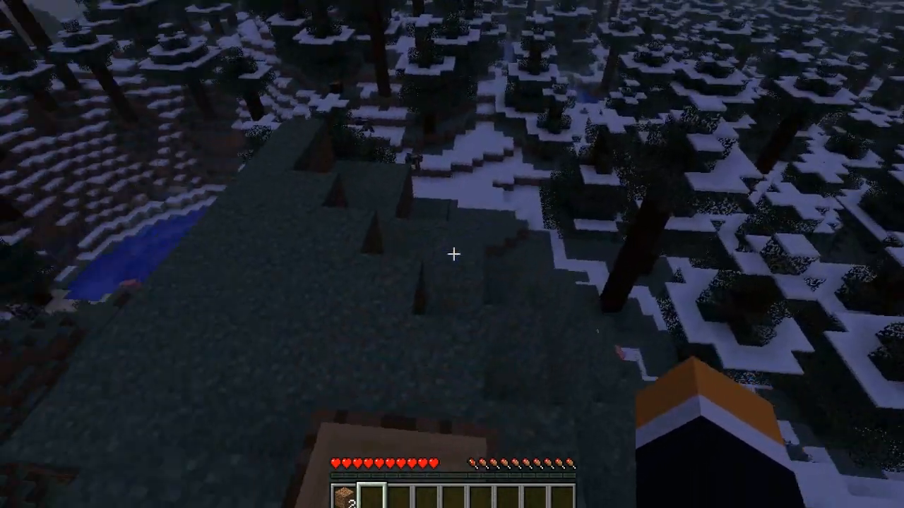
{"action": "mouse_move", "coordinate": [452, 254]}
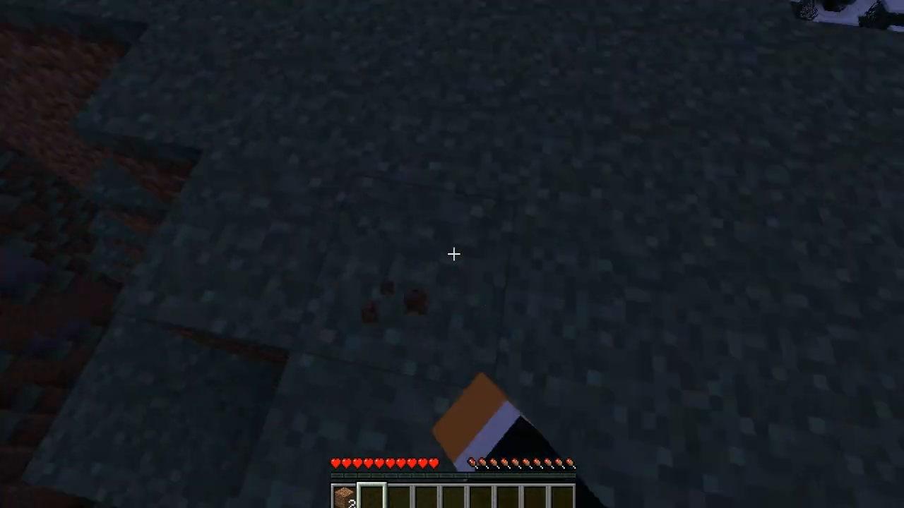
{"action": "mouse_move", "coordinate": [452, 254]}
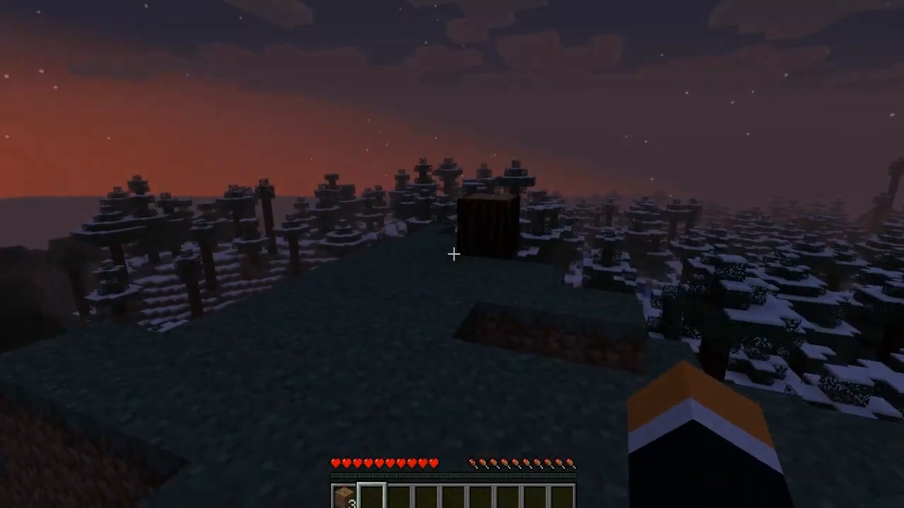